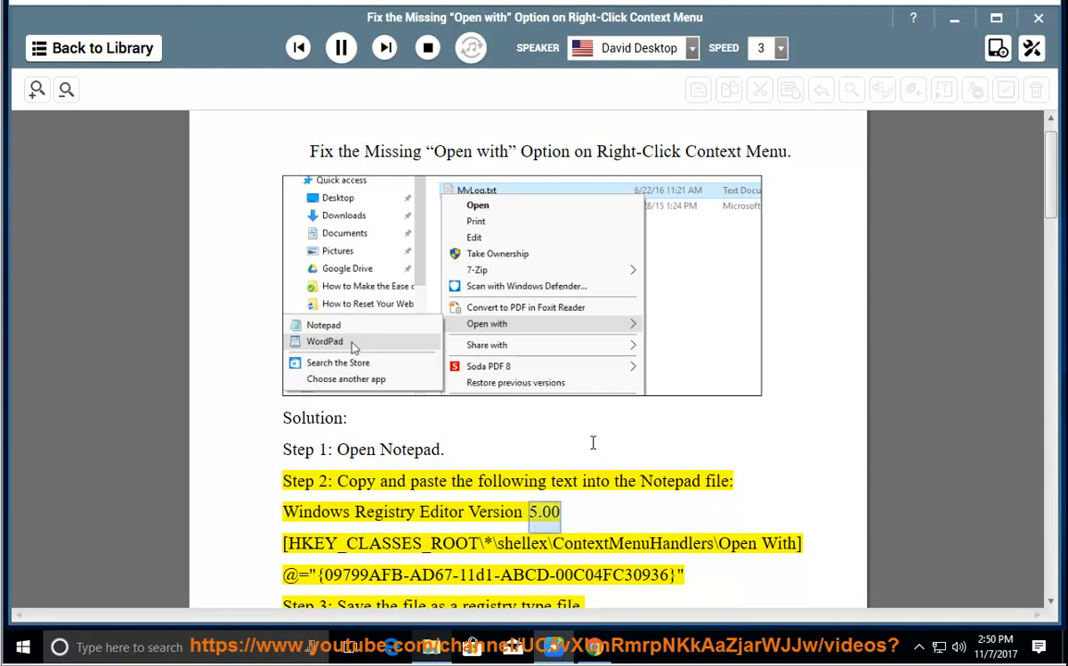
Launch Notepad as administrator and paste in the three-line Open With registry fix.
scroll("down", 3)
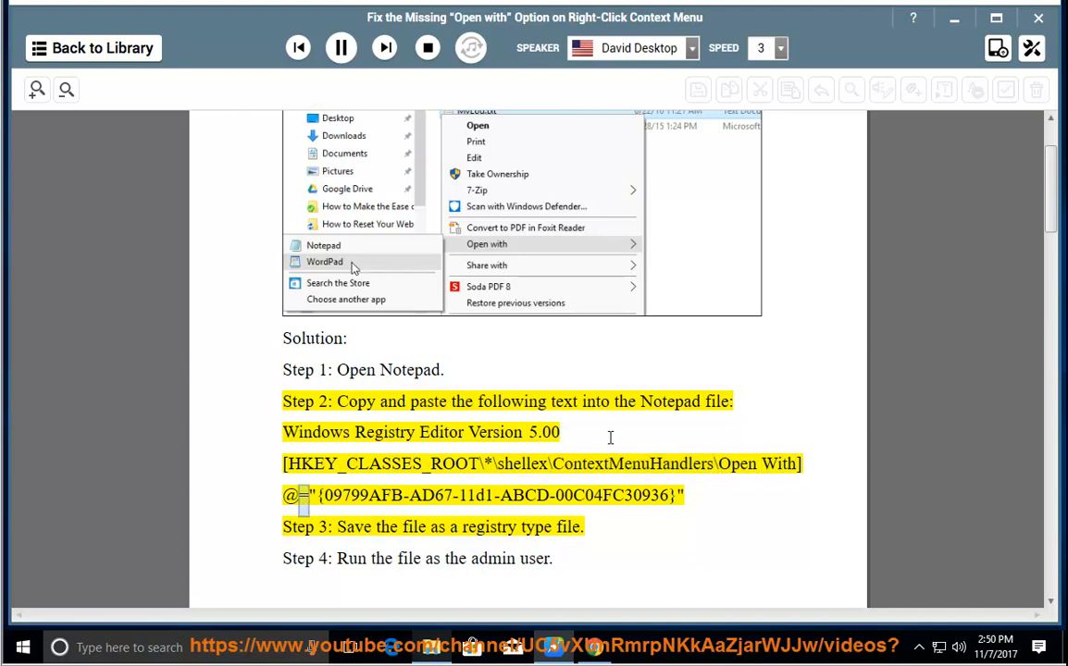
left_click_drag(323, 495, 666, 495)
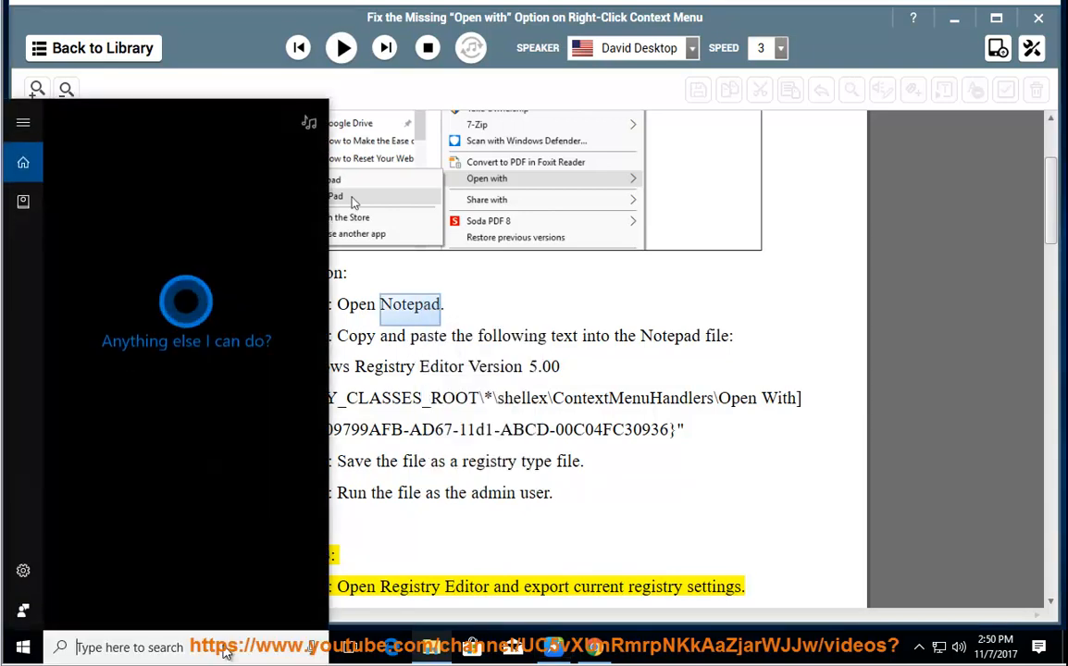
type("Notepad")
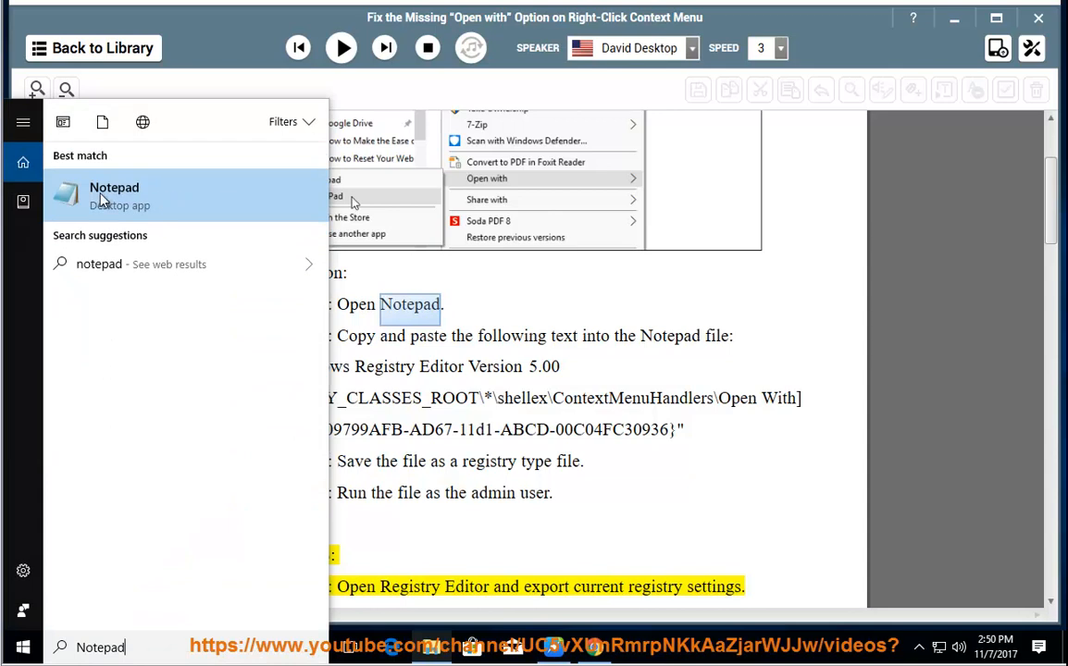
right_click(114, 195)
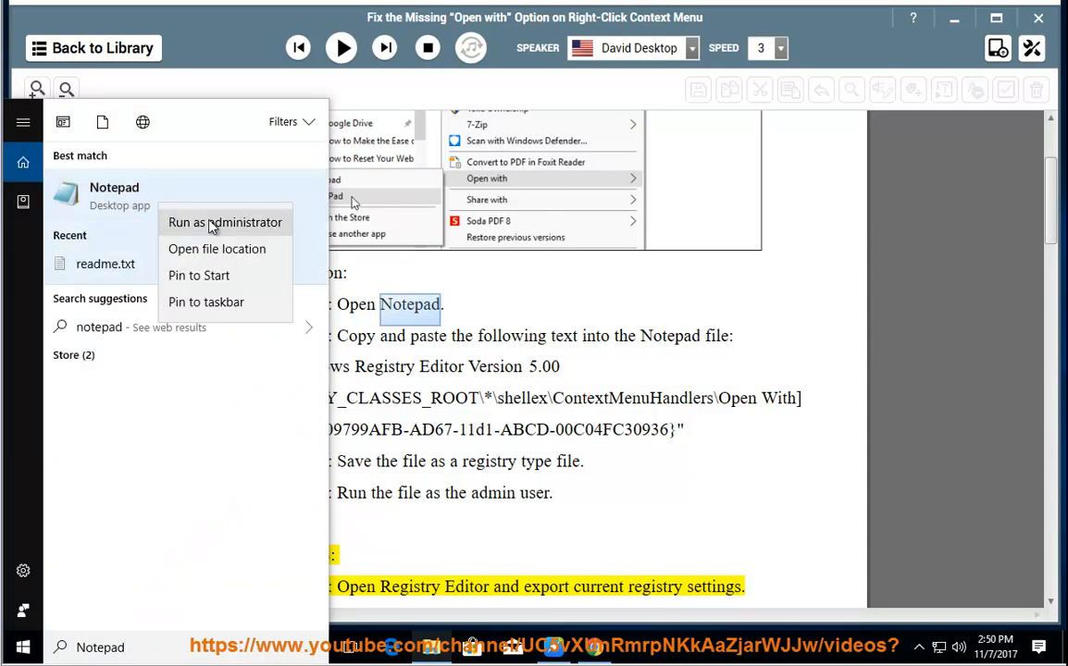
left_click(225, 222)
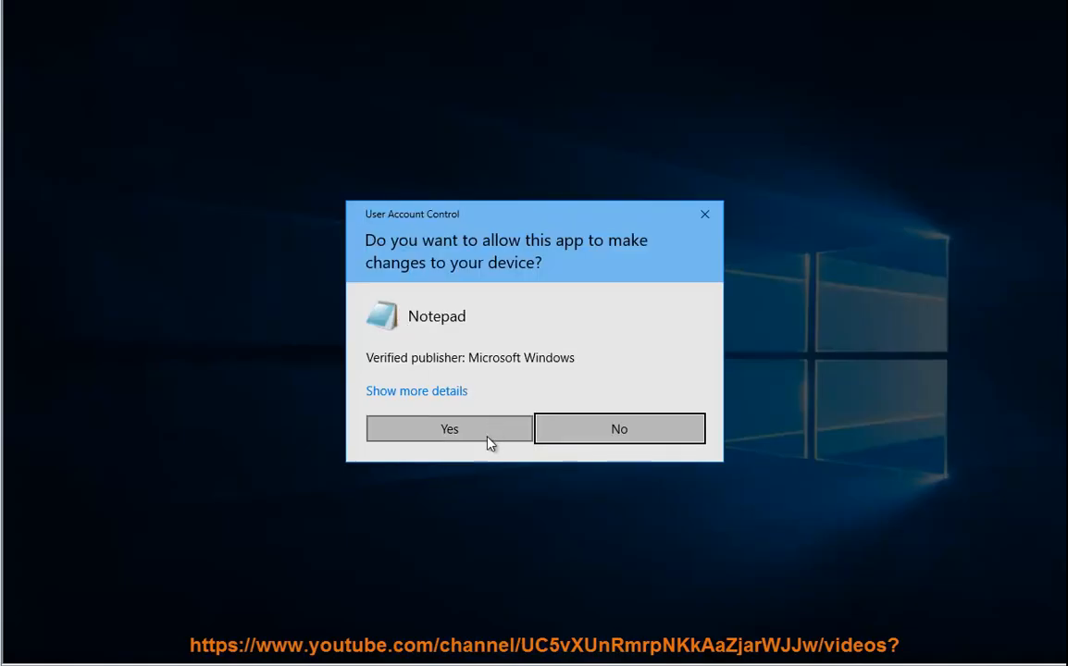
left_click(449, 428)
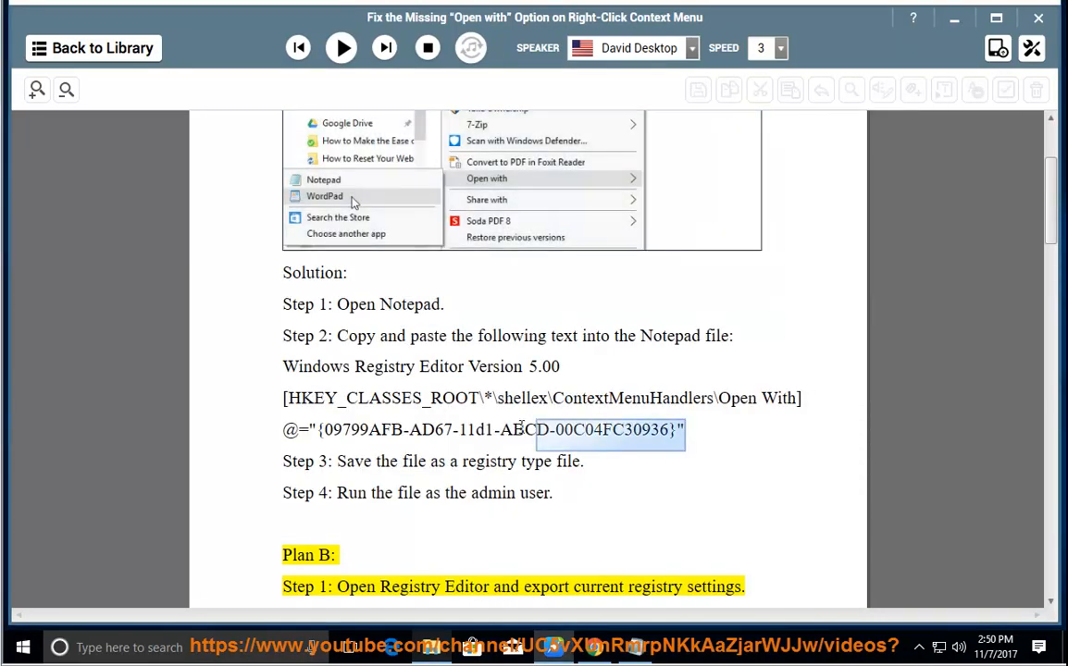
right_click(541, 398)
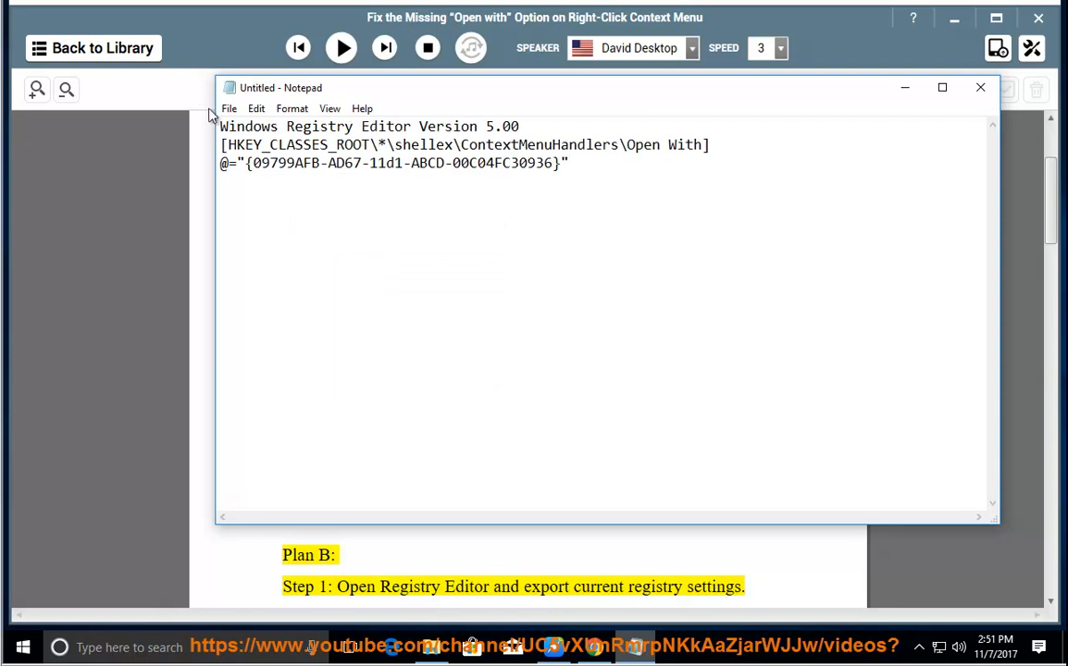
Save the note to the Desktop as FixOpenWith.REG.
left_click(229, 108)
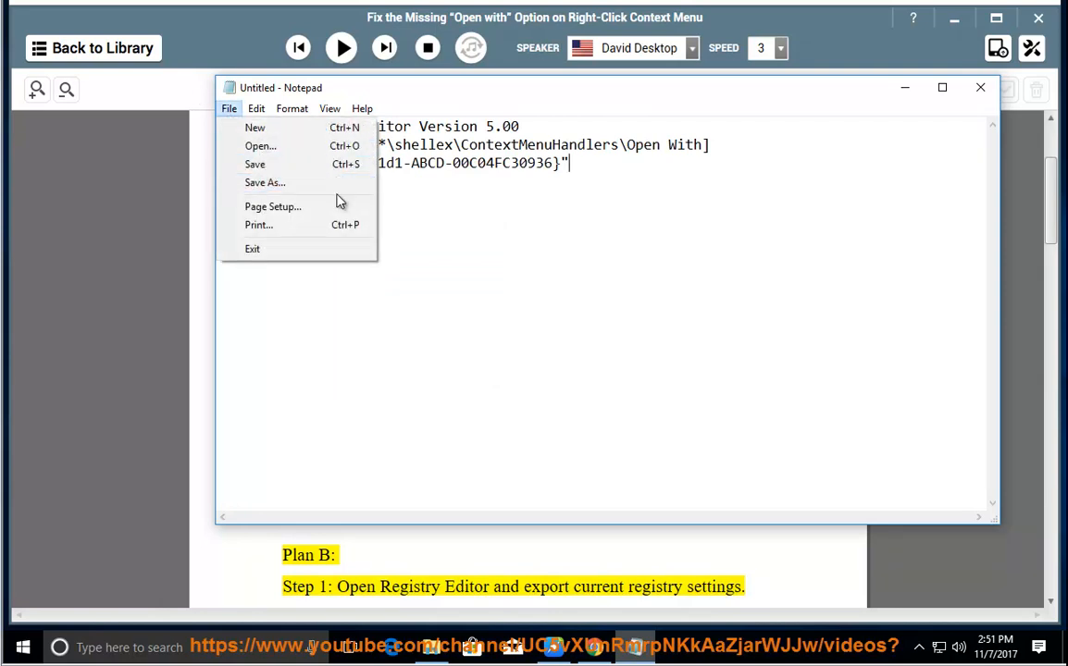
left_click(265, 182)
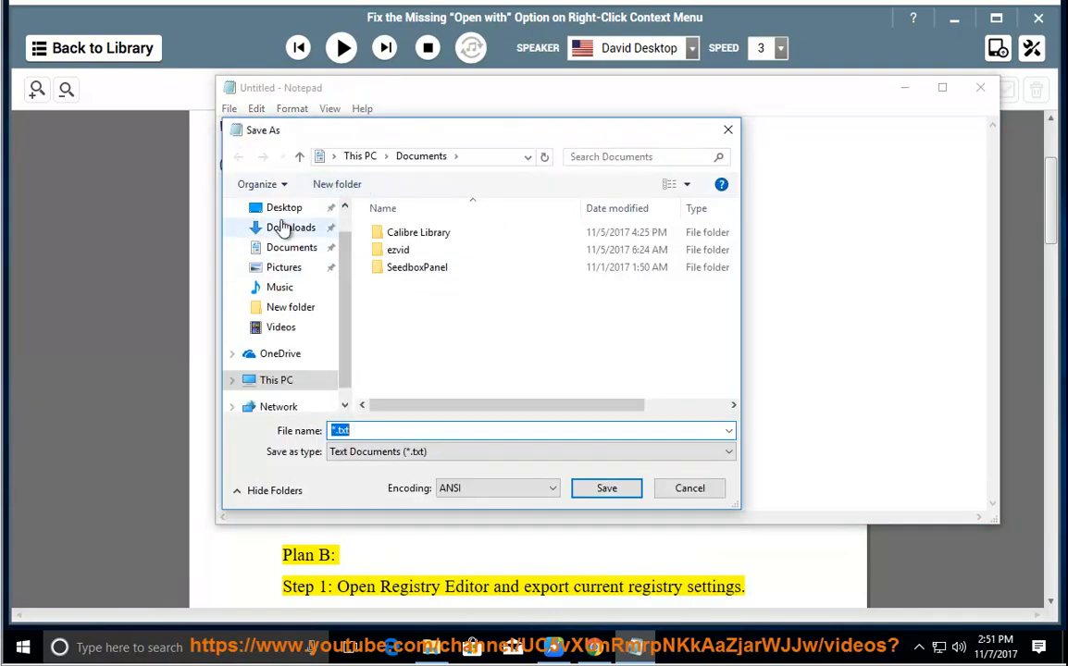
left_click(284, 207)
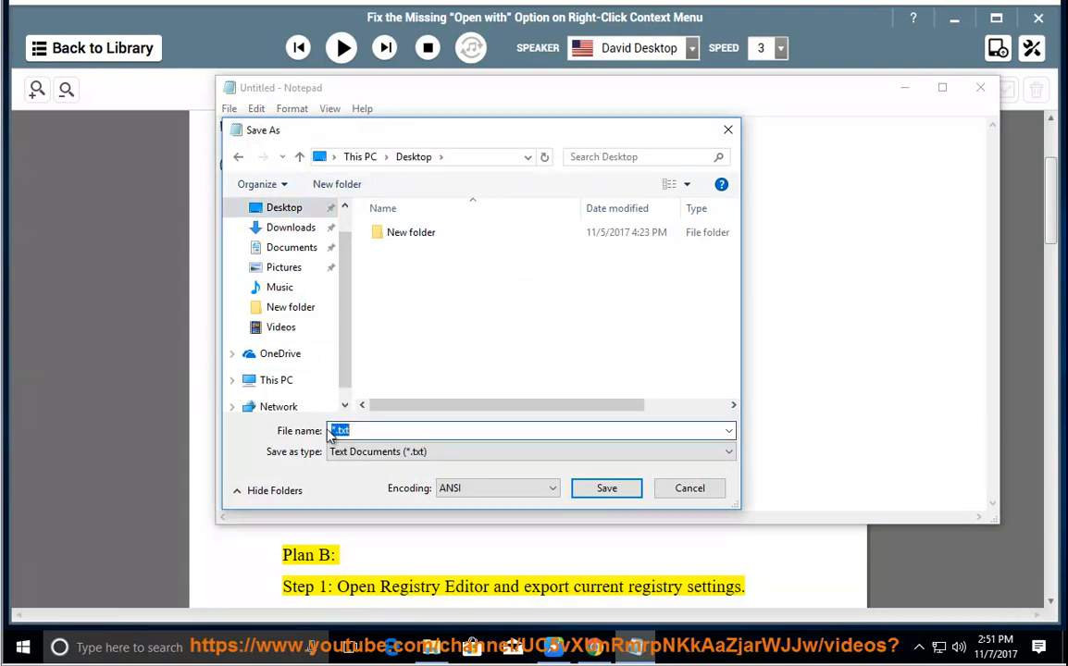
type("Fix")
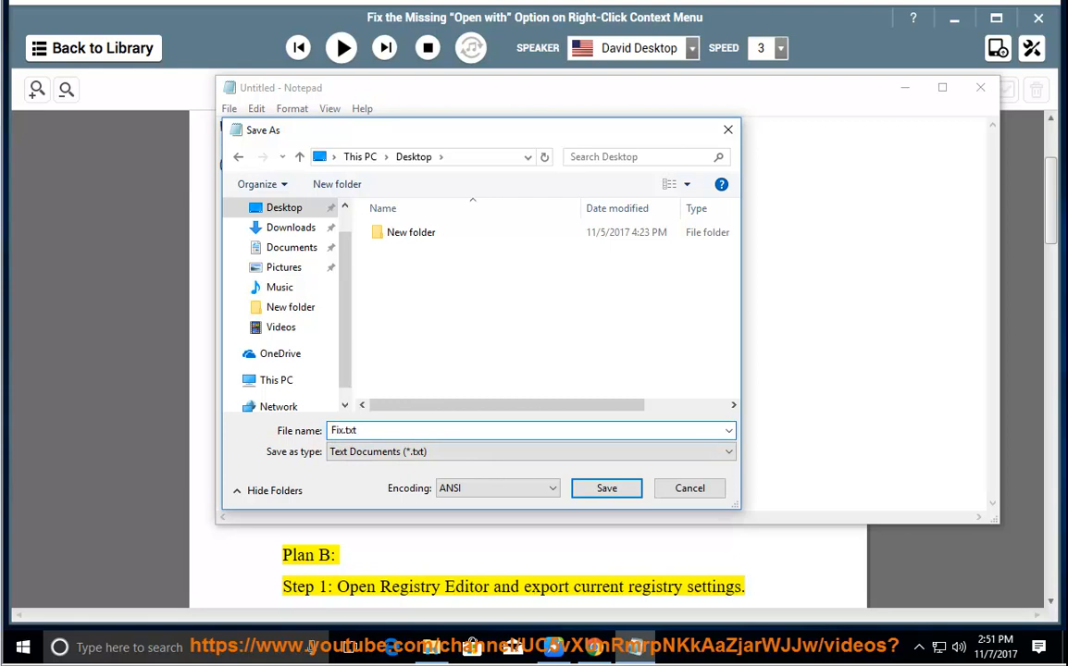
type("Open")
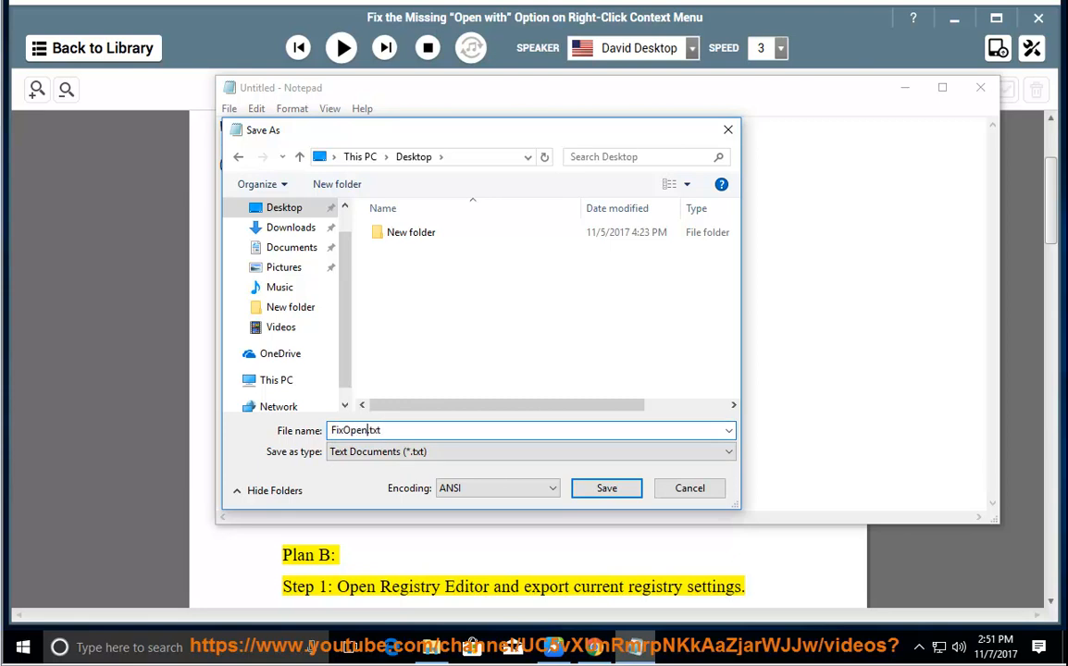
type("With")
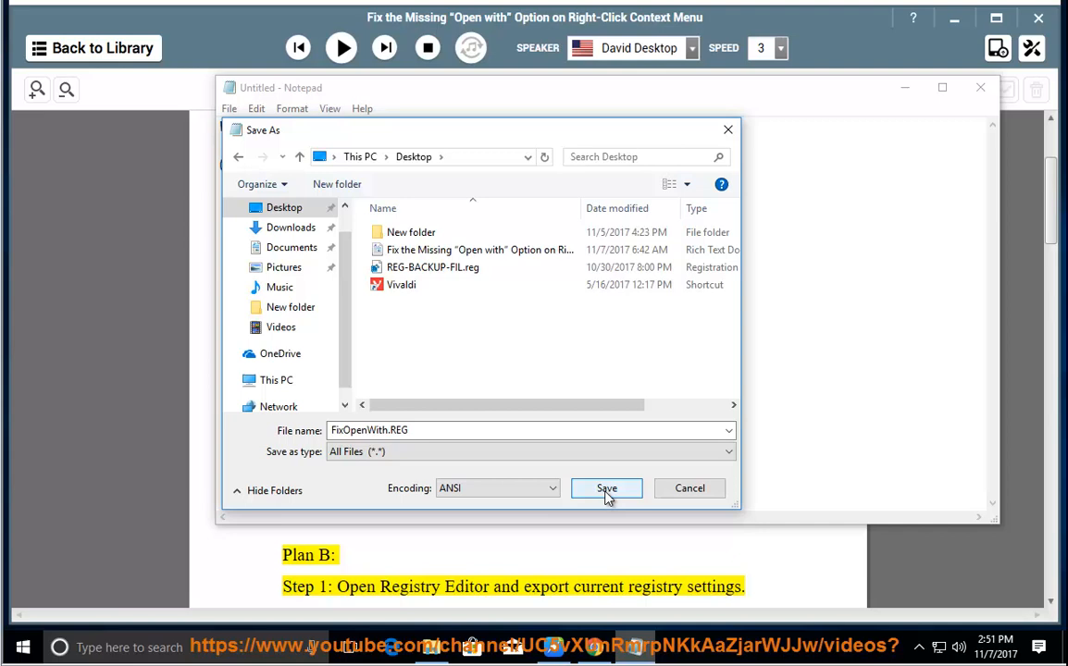
left_click(606, 487)
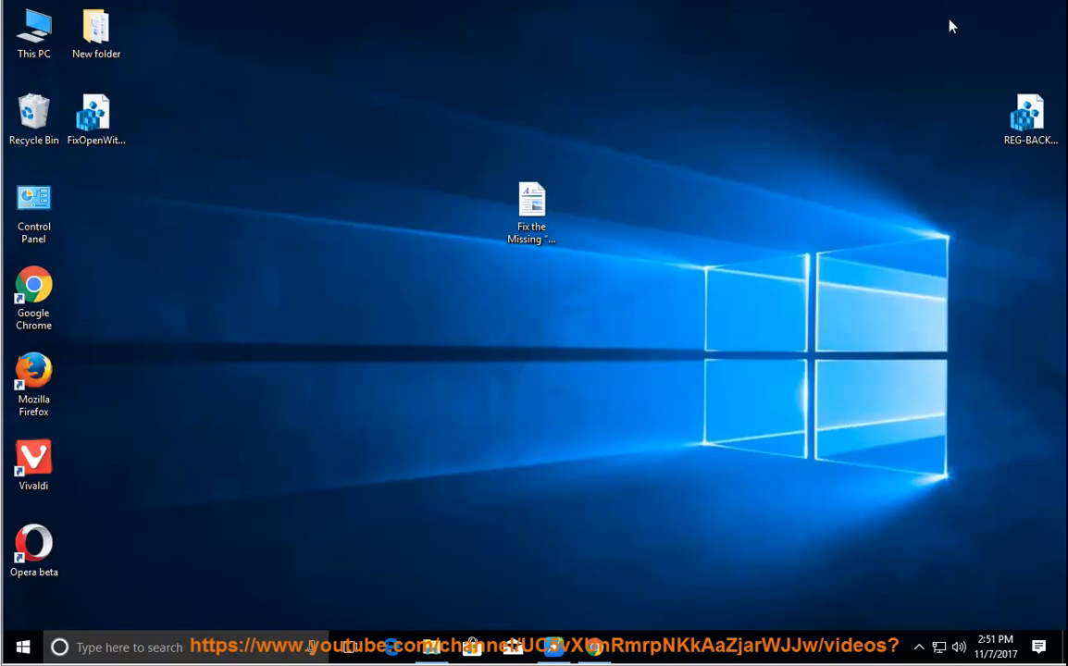
mouse_move(96, 116)
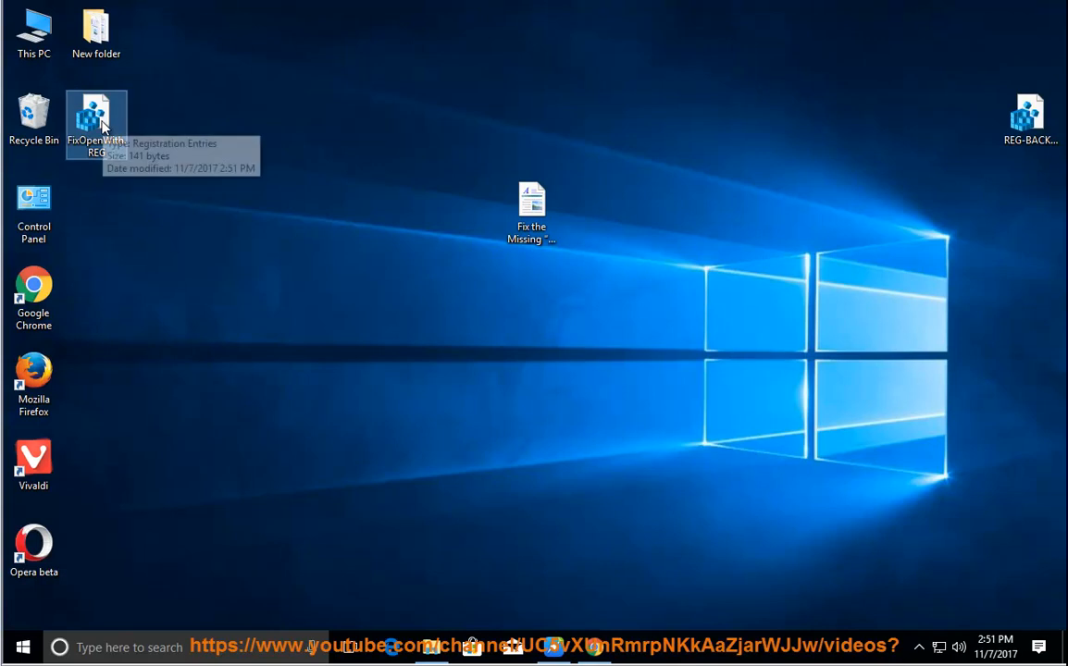
Merge FixOpenWith.REG into the registry and approve the User Account Control prompt.
right_click(96, 121)
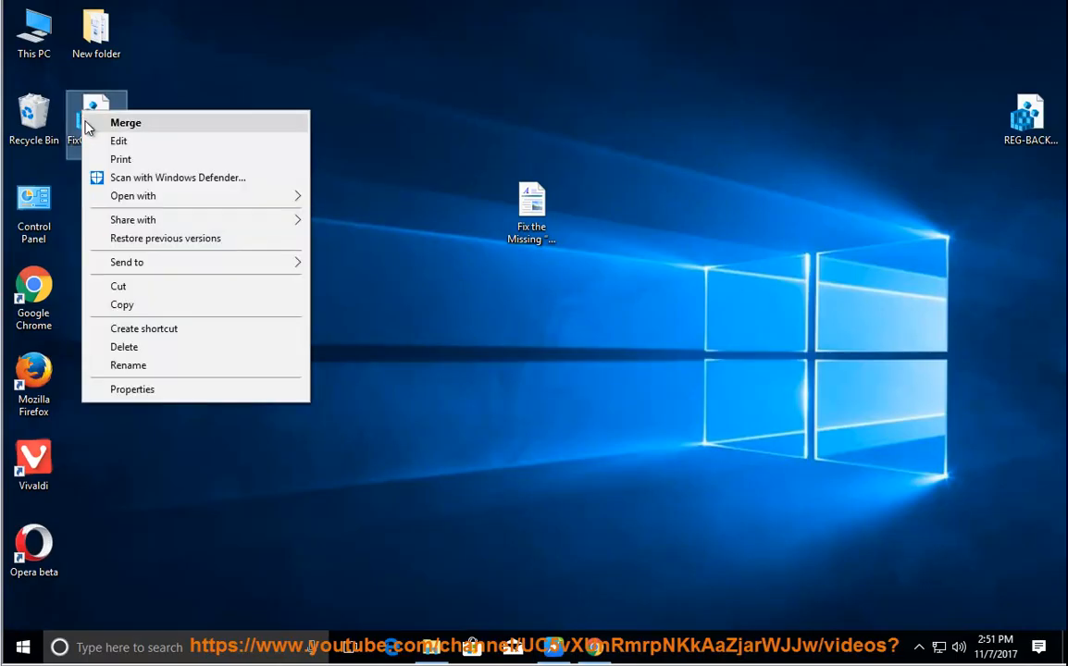
left_click(125, 122)
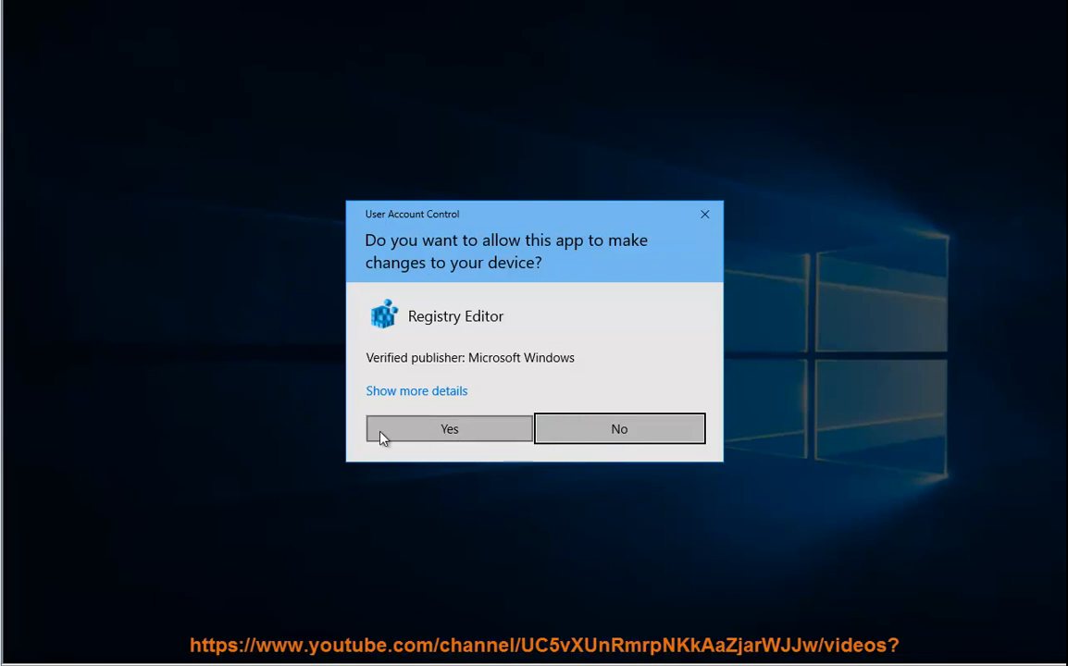
left_click(448, 428)
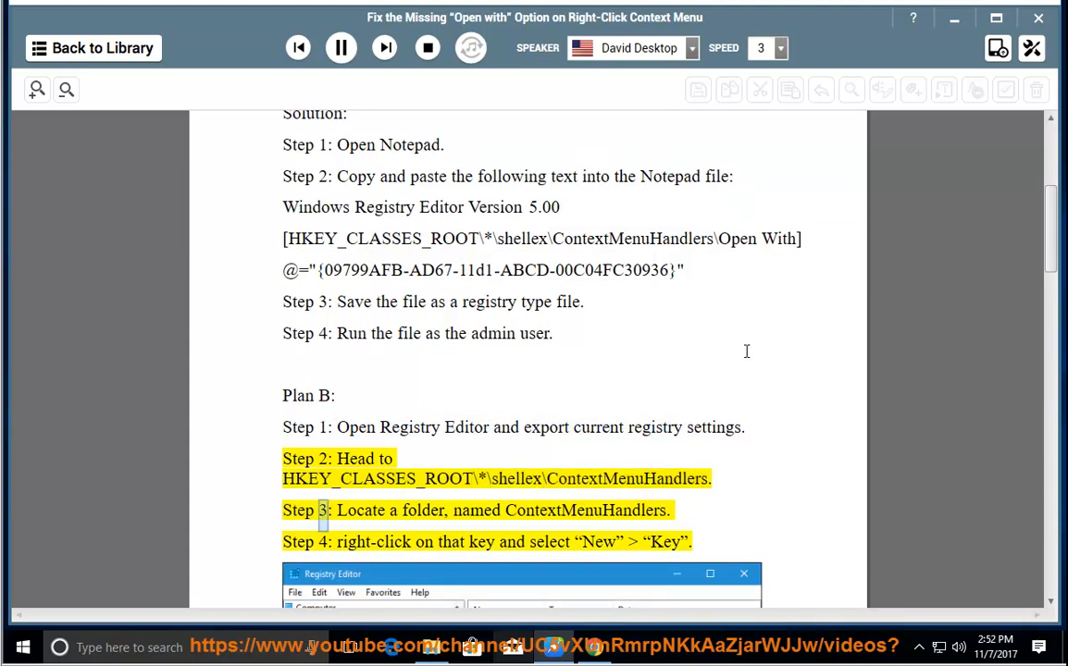
Read Plan B aloud from Step 3 through Step 7, then copy the ContextMenuHandlers registry path.
double_click(584, 509)
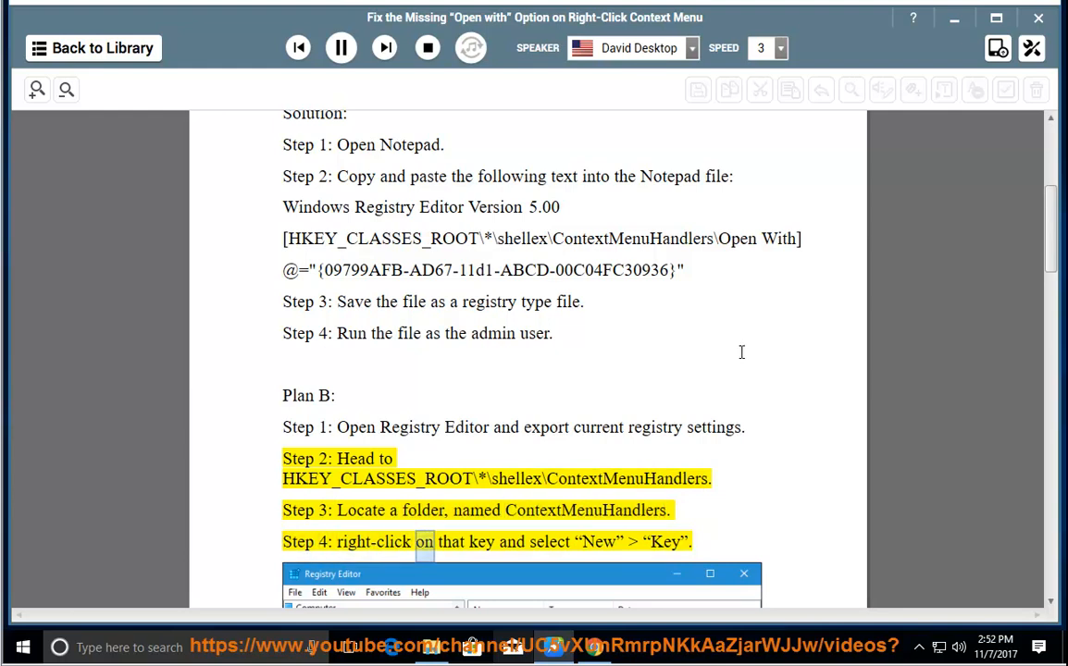
scroll("down", 3)
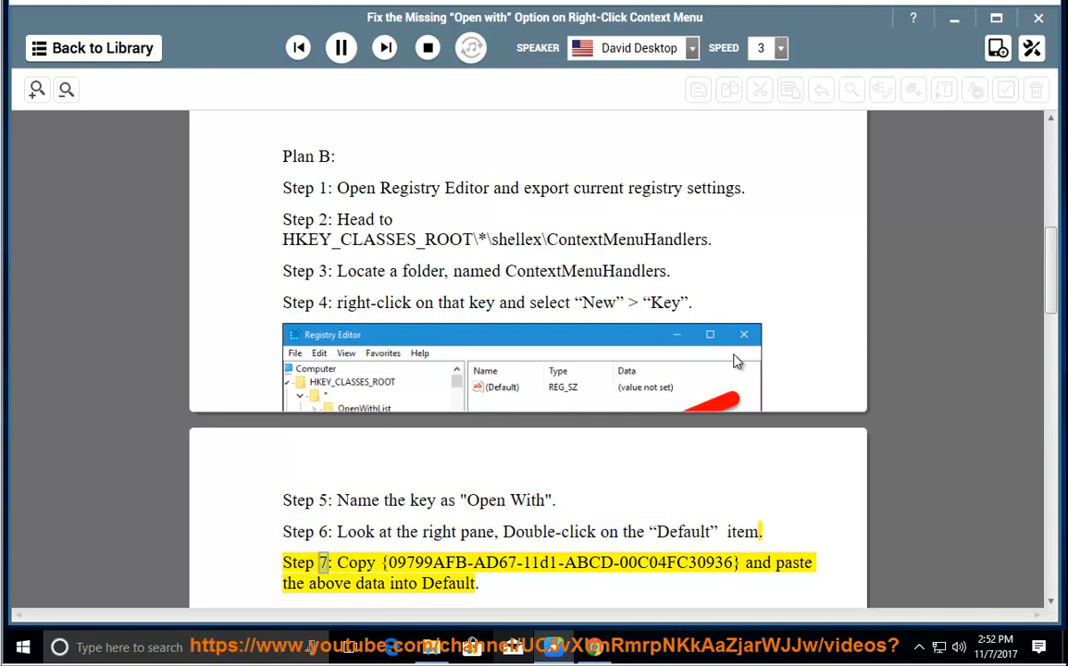
double_click(555, 563)
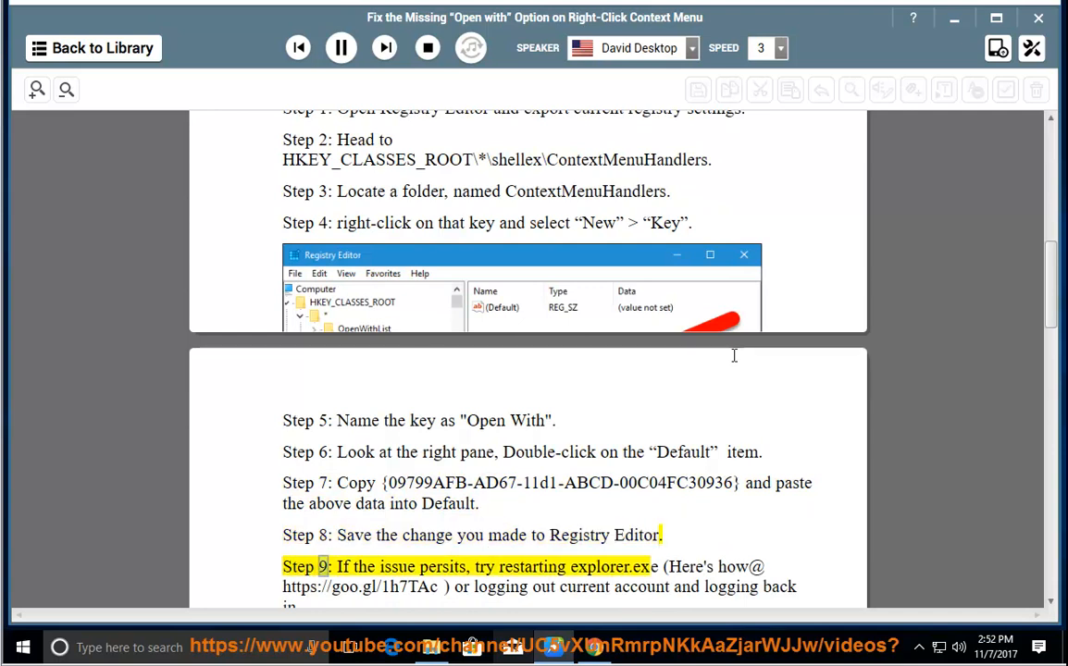
double_click(598, 566)
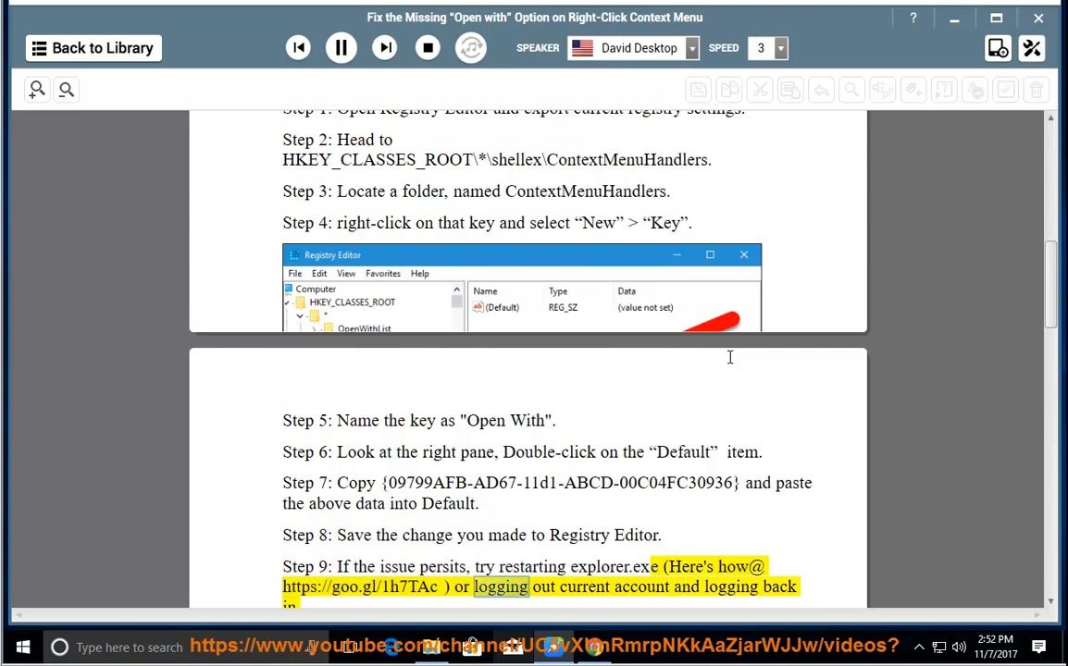
scroll("down", 3)
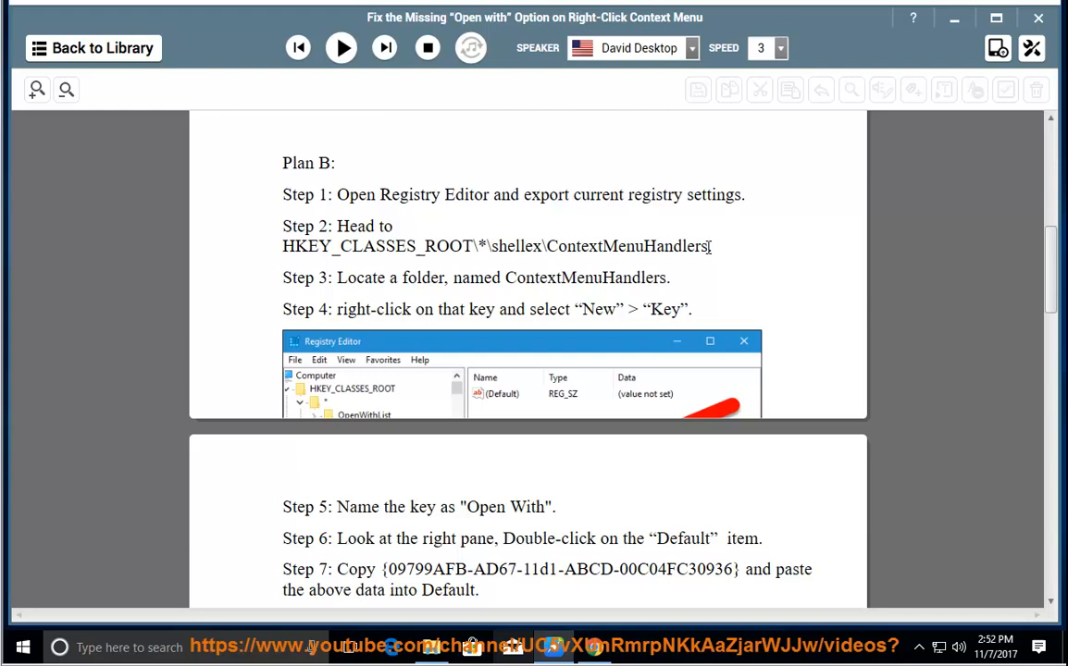
right_click(497, 246)
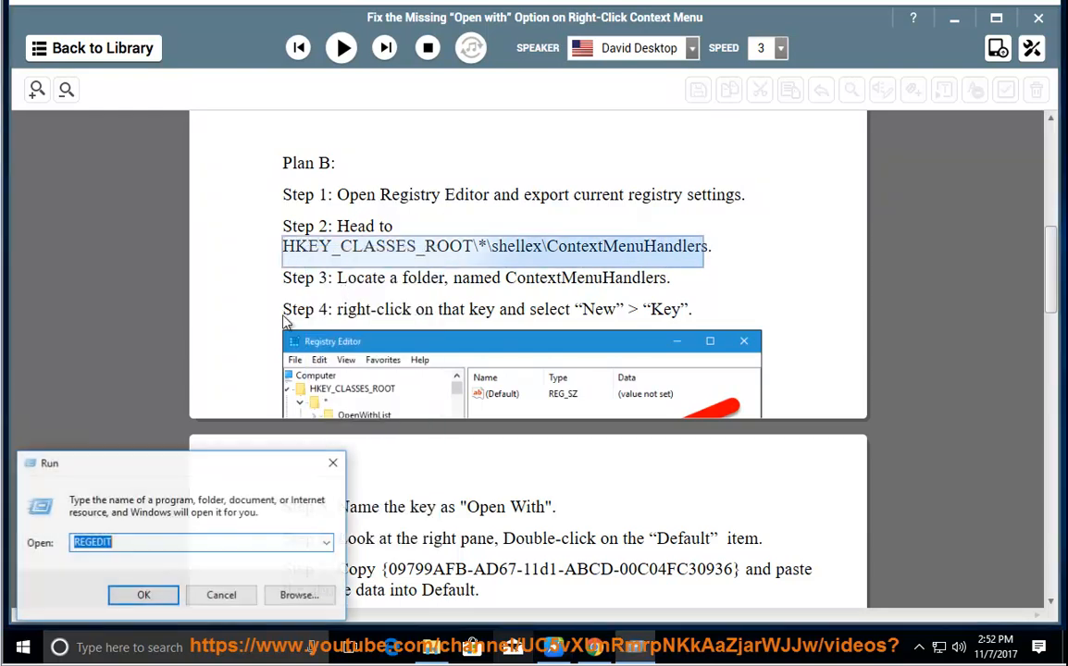
Open Registry Editor as administrator at HKEY_CLASSES_ROOT\*\shellex\ContextMenuHandlers.
left_click(144, 594)
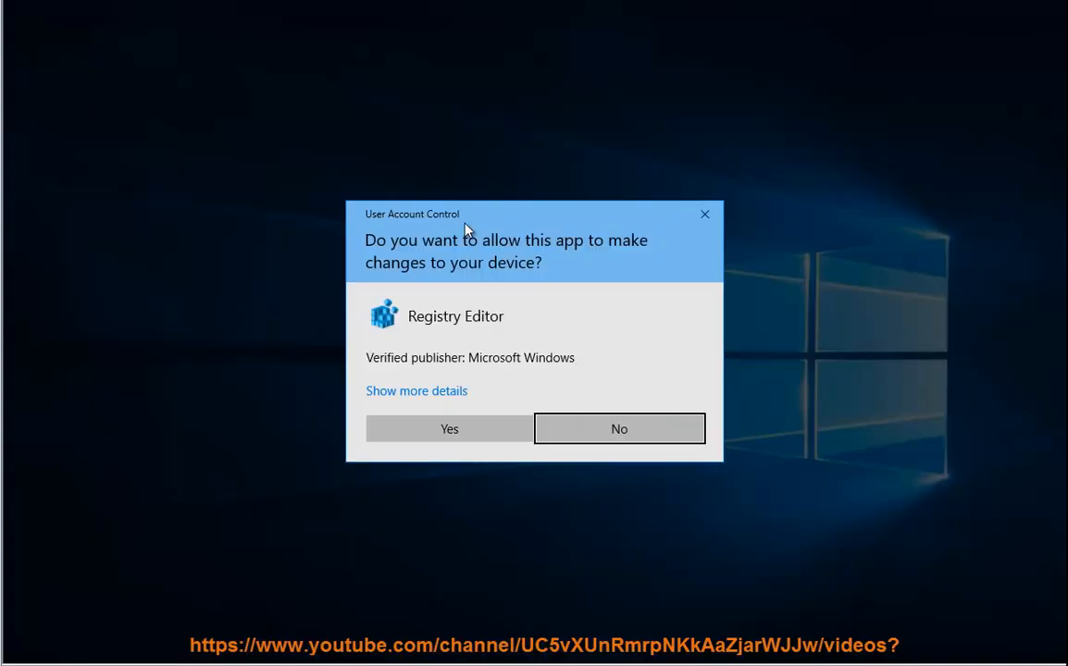
left_click(448, 428)
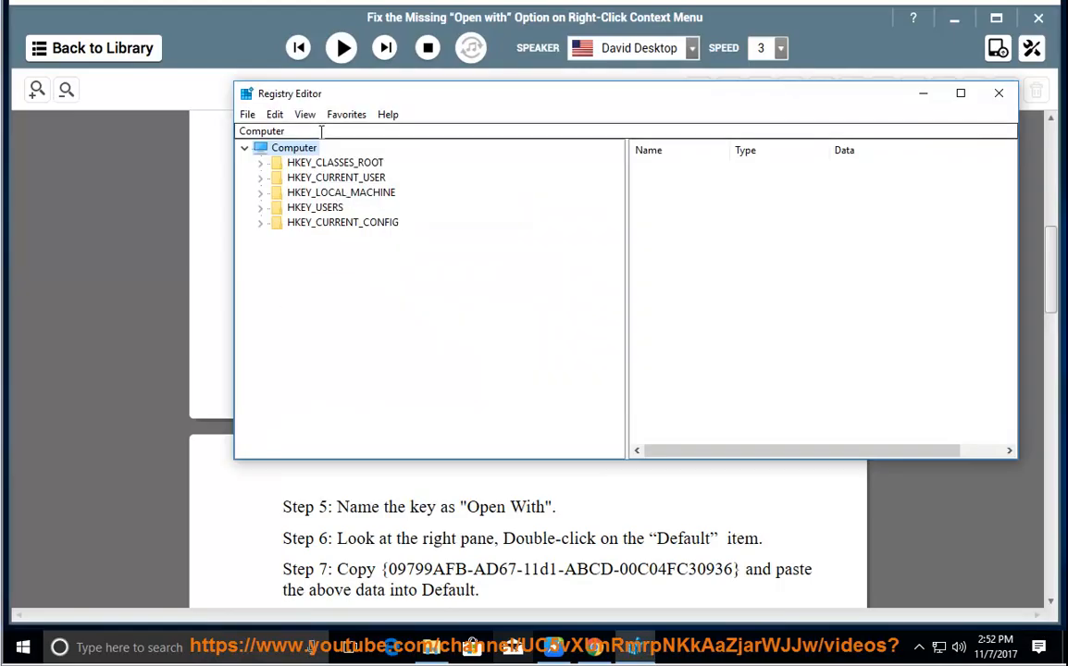
type("HKEY_CLASSES_ROOT\\*\\shellex\\ContextMenuHandlers")
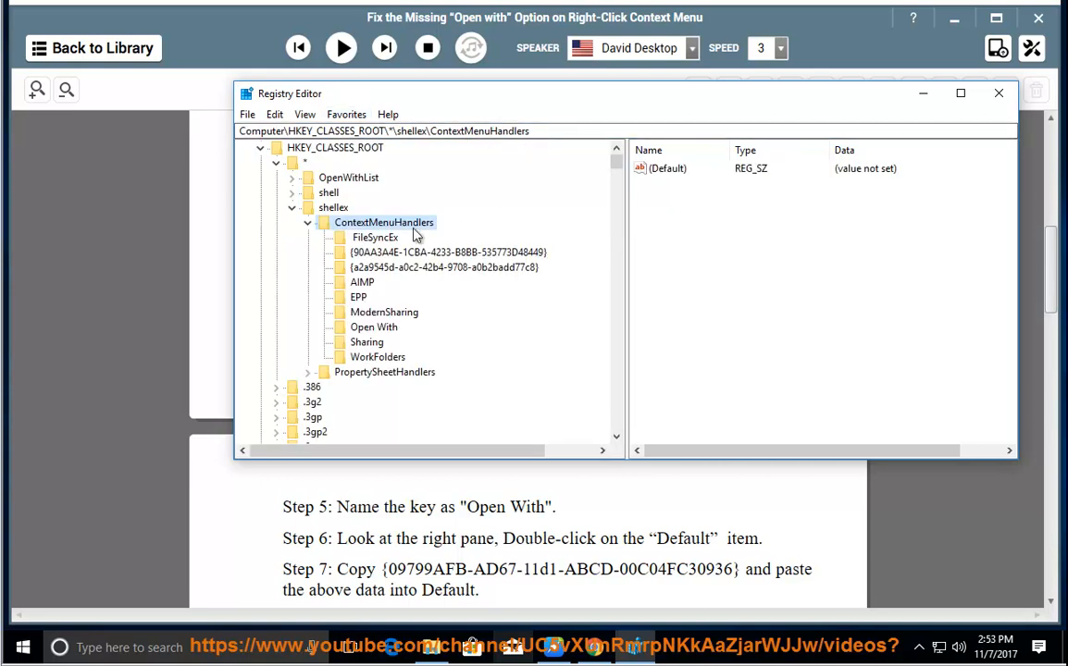
mouse_move(368, 331)
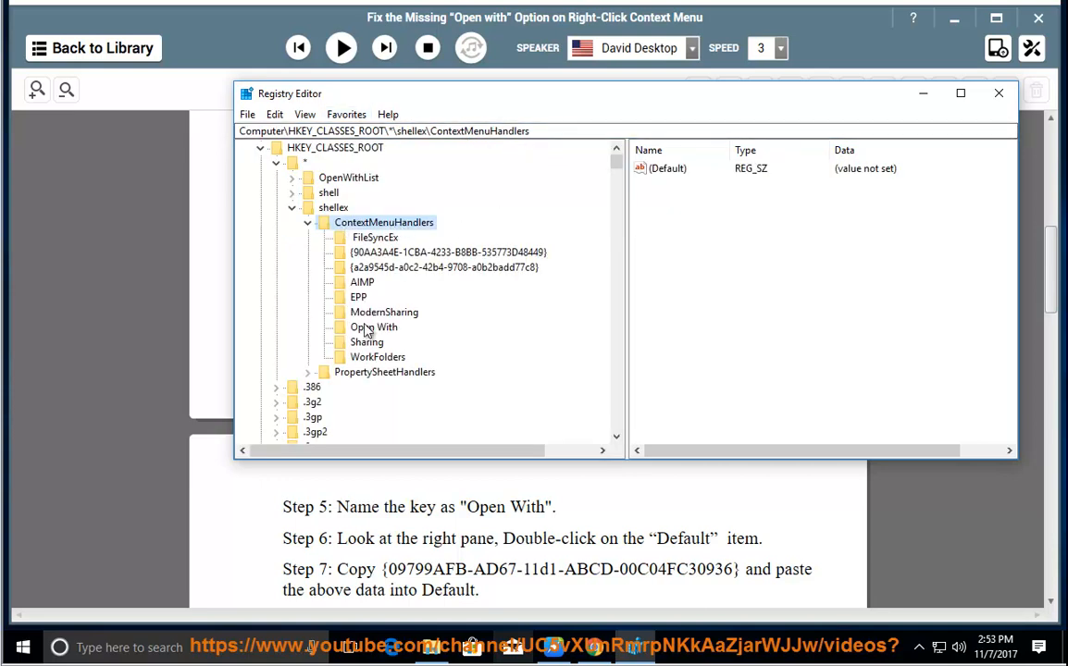
Inspect the Open With key and open its (Default) class ID value.
left_click(383, 222)
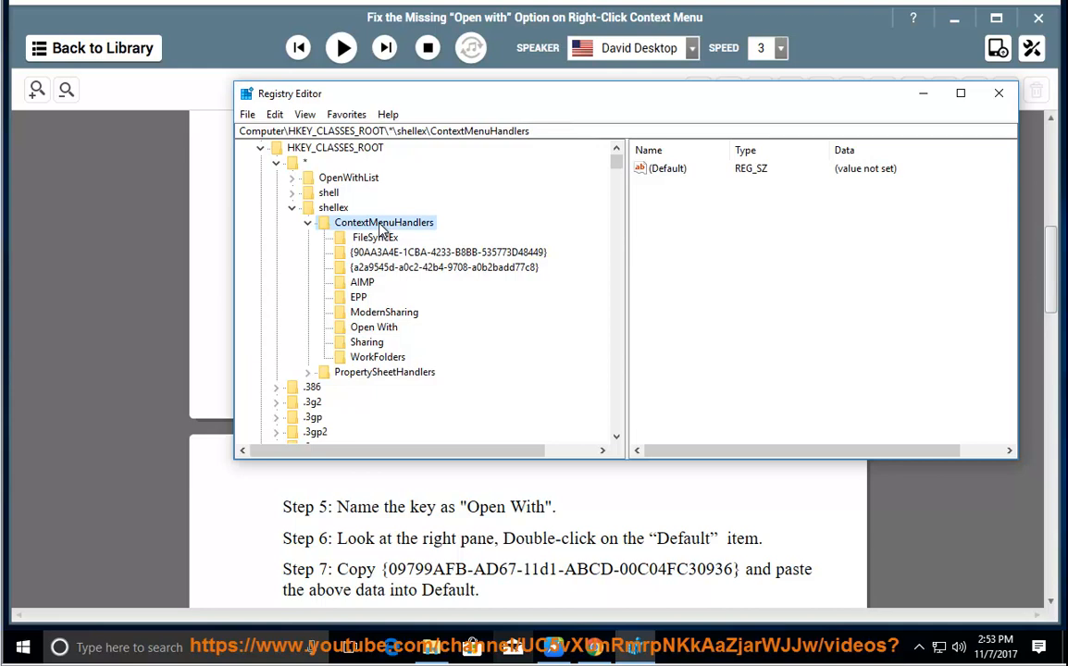
right_click(383, 222)
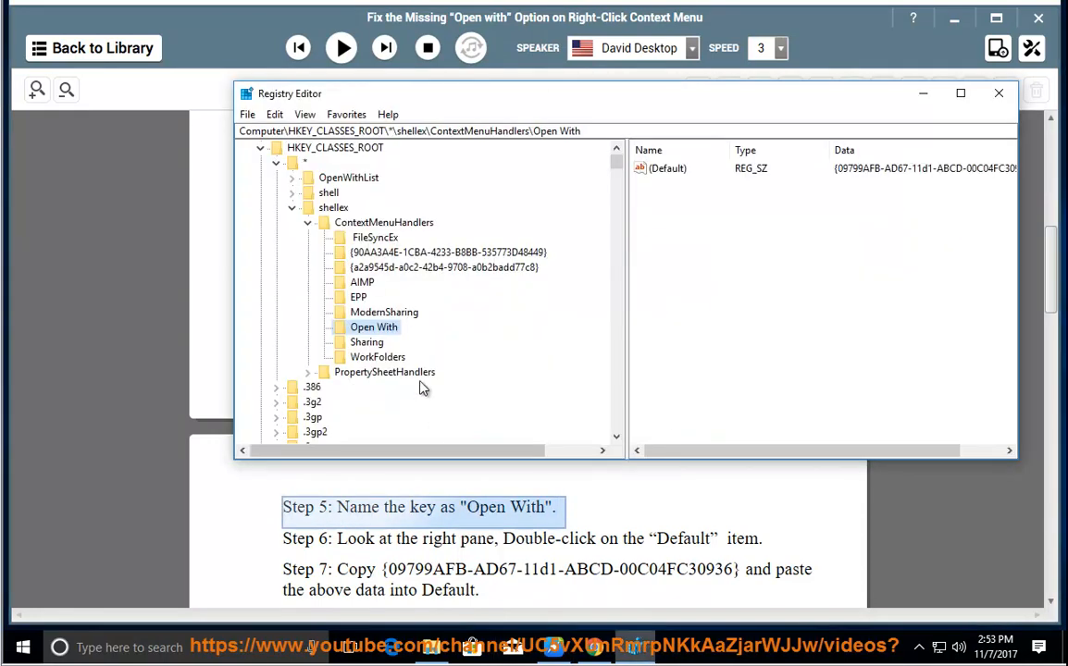
right_click(374, 326)
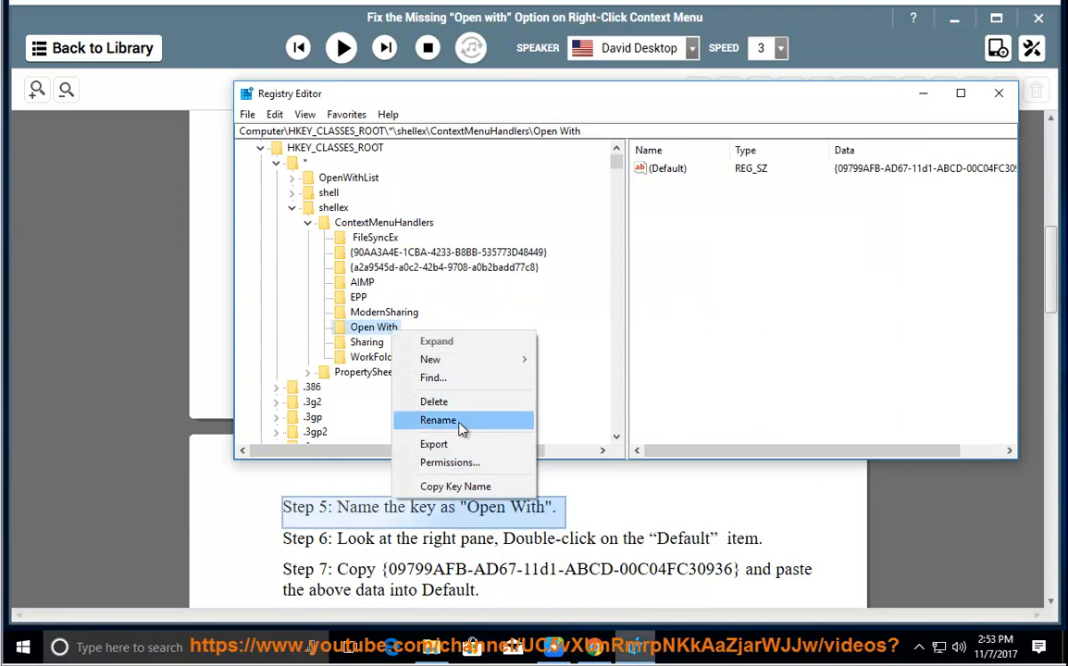
left_click(437, 420)
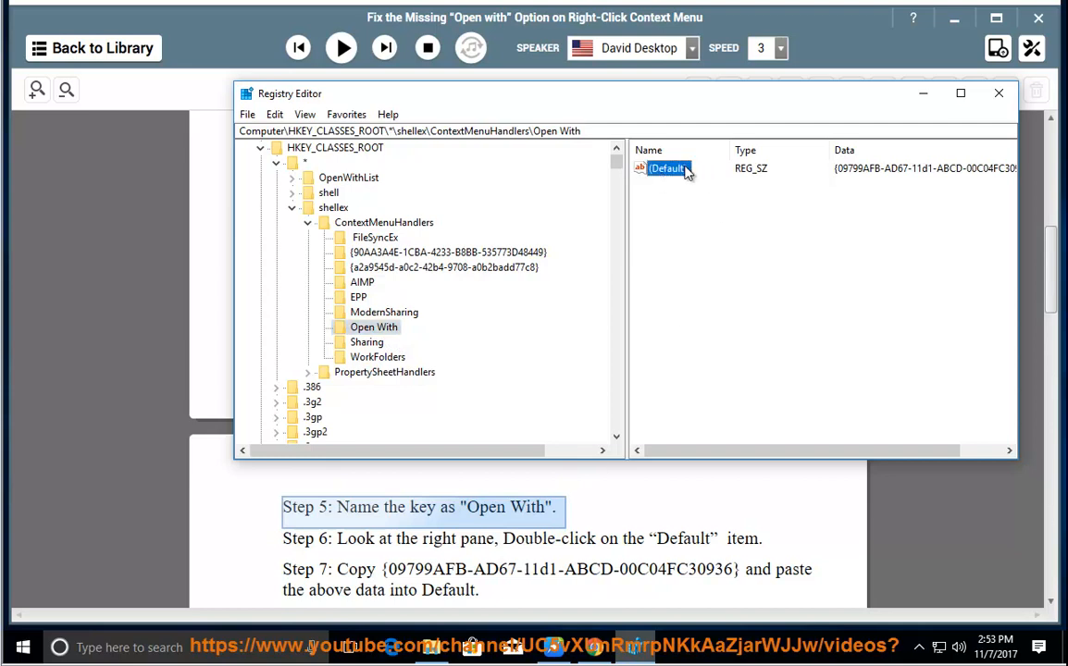
double_click(666, 167)
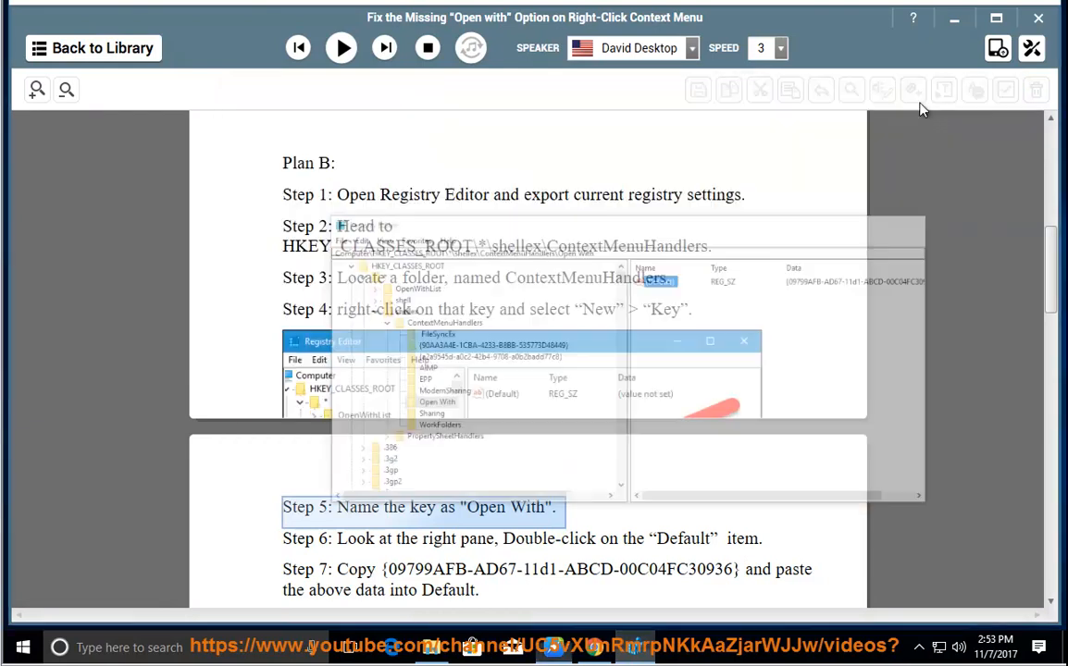
Resume read-aloud, scrolling through the OneDrive case study to the onedrive.exe reset command.
scroll("down", 3)
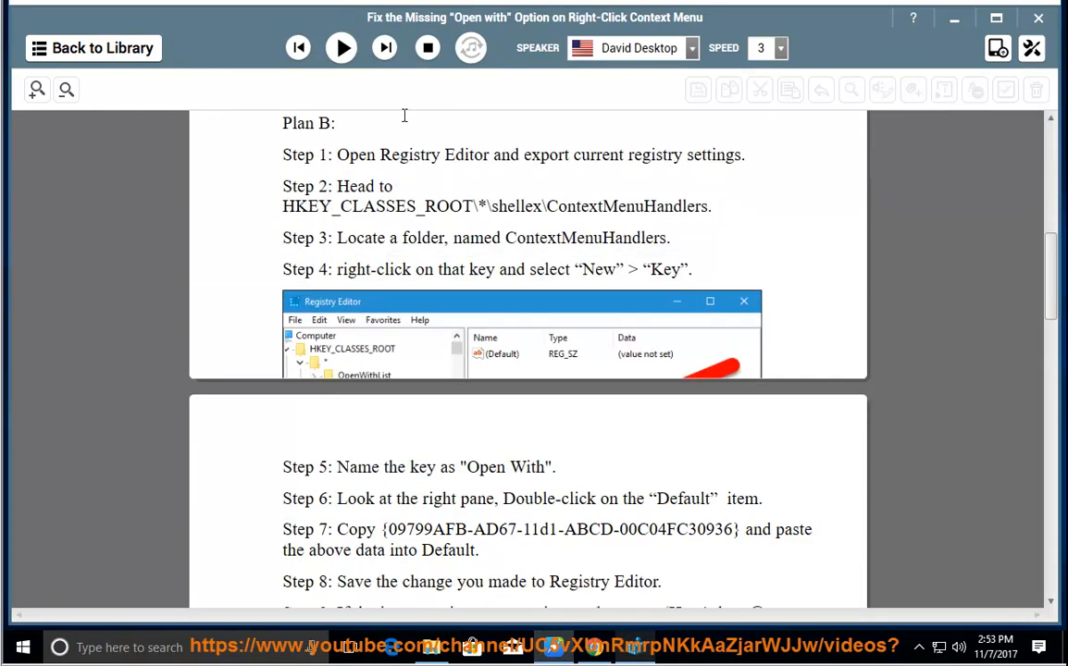
scroll("down", 3)
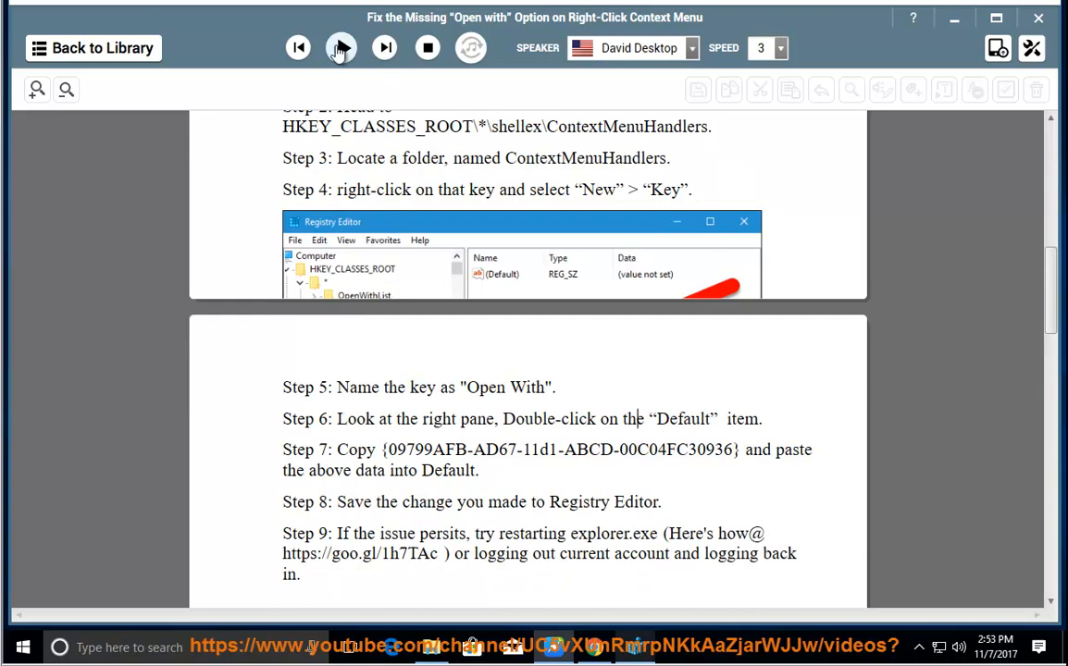
left_click(340, 48)
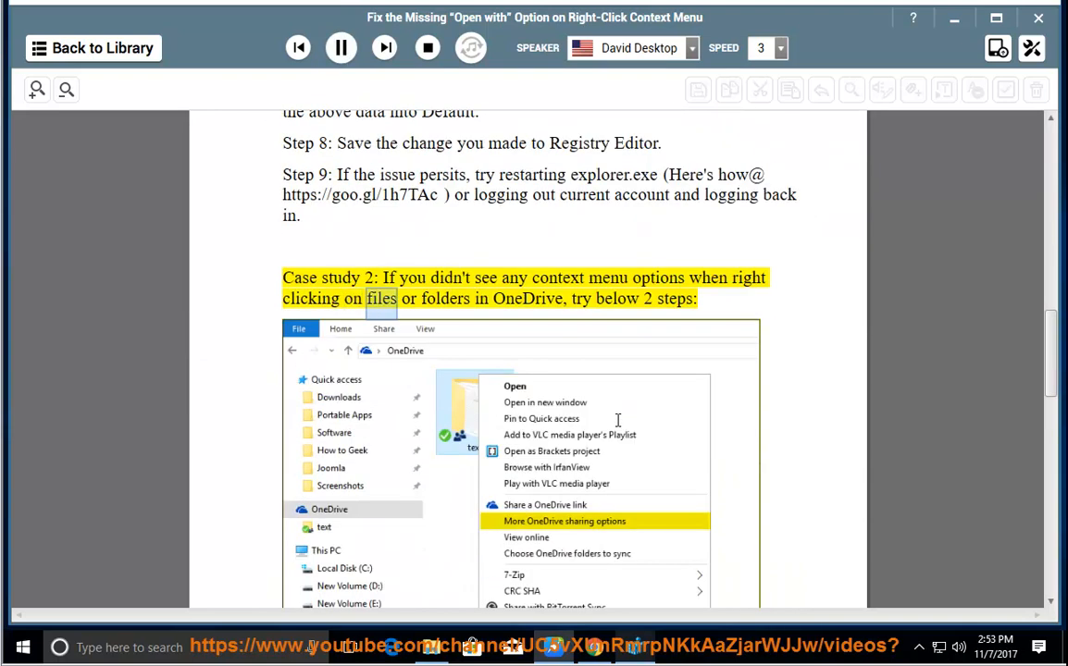
scroll("down", 3)
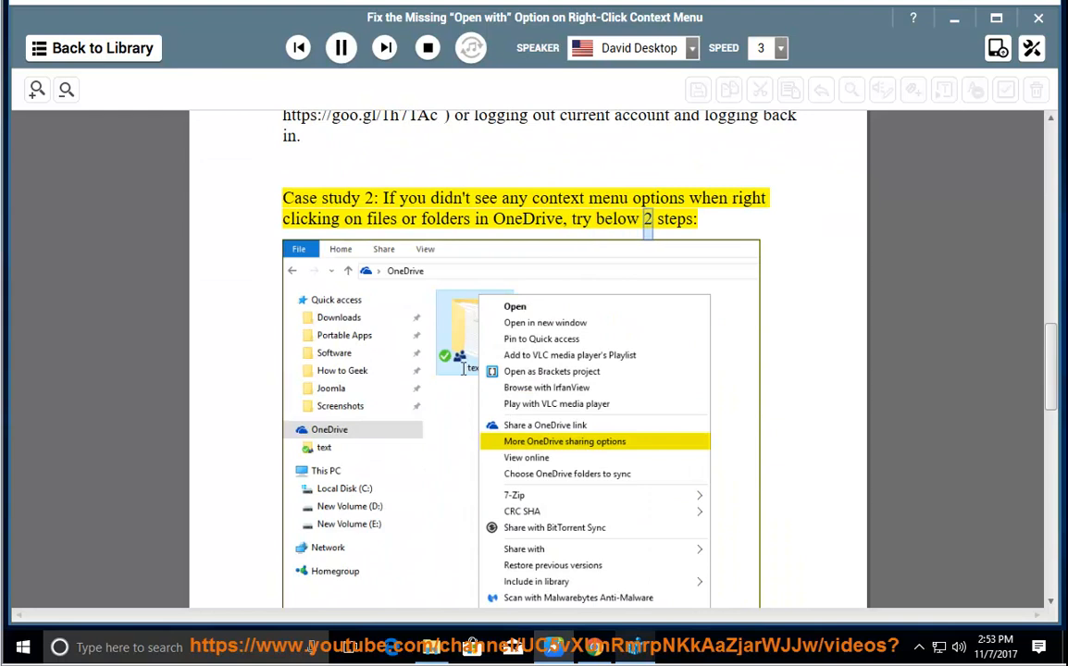
scroll("down", 3)
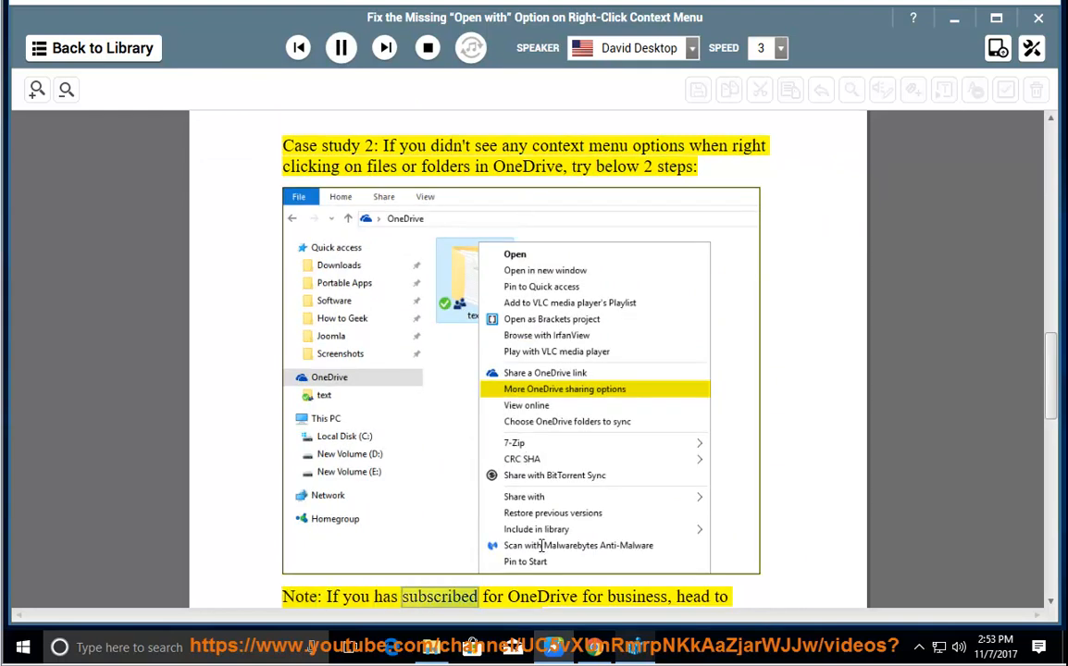
scroll("down", 3)
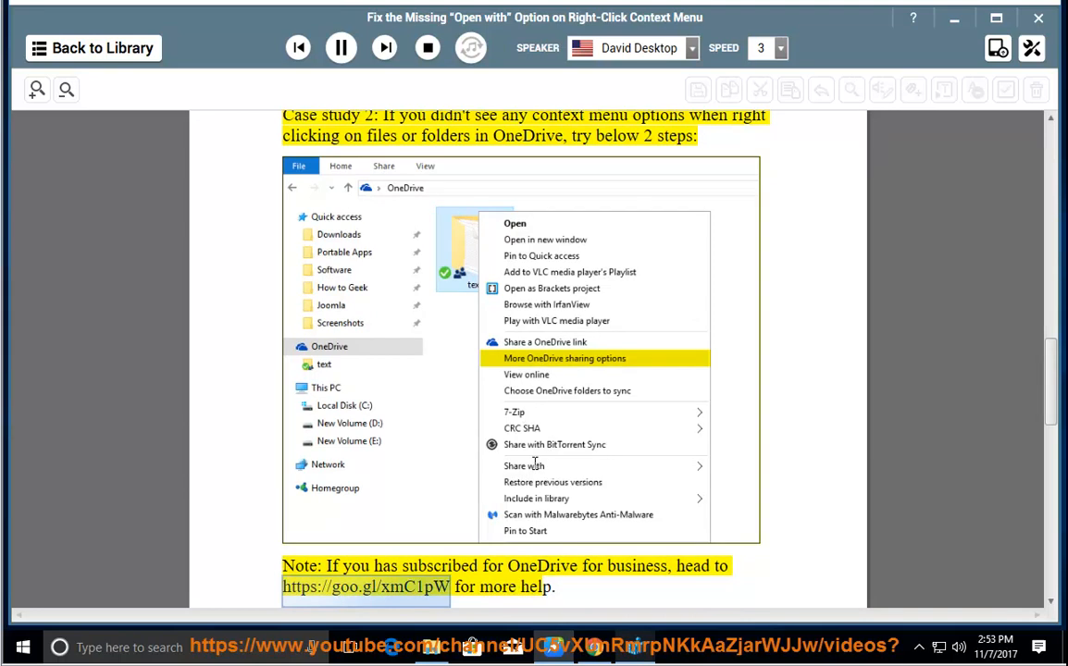
scroll("down", 3)
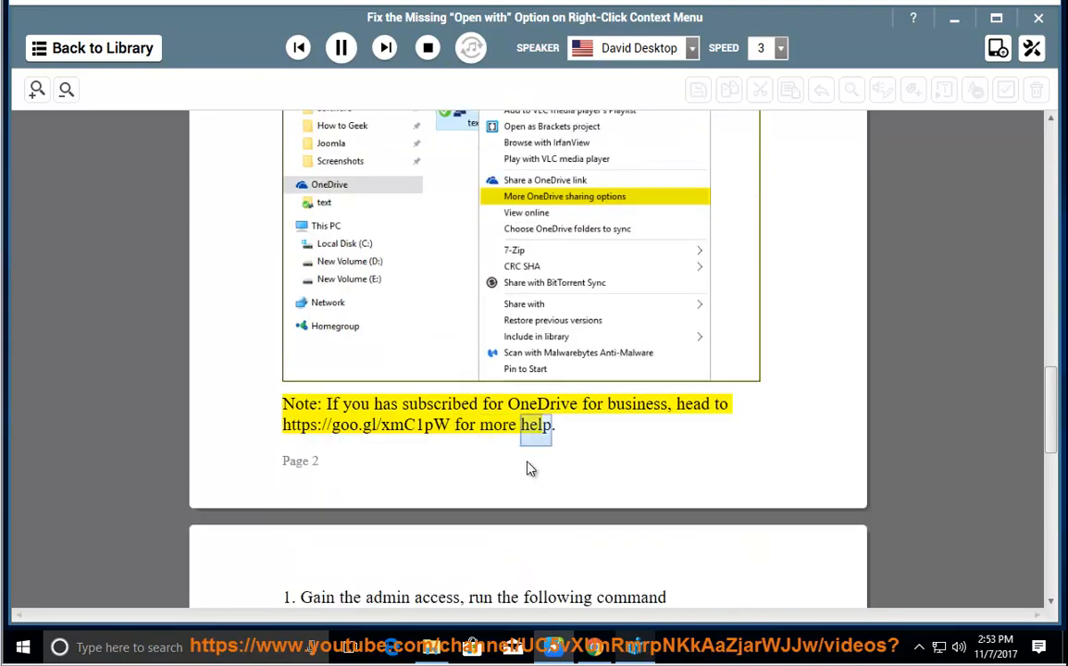
scroll("down", 3)
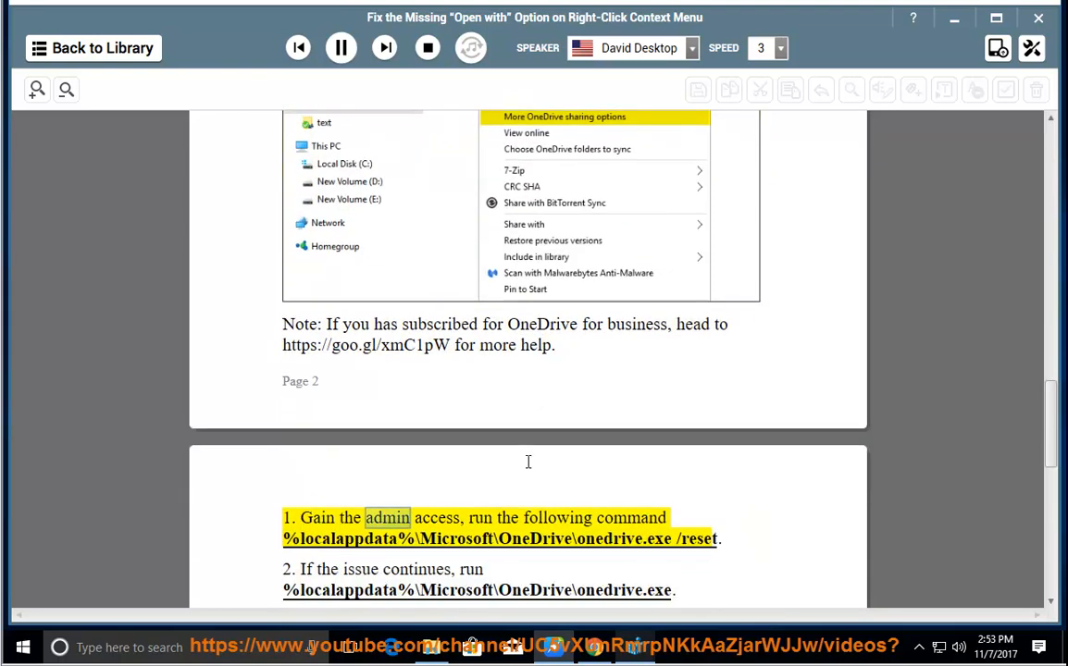